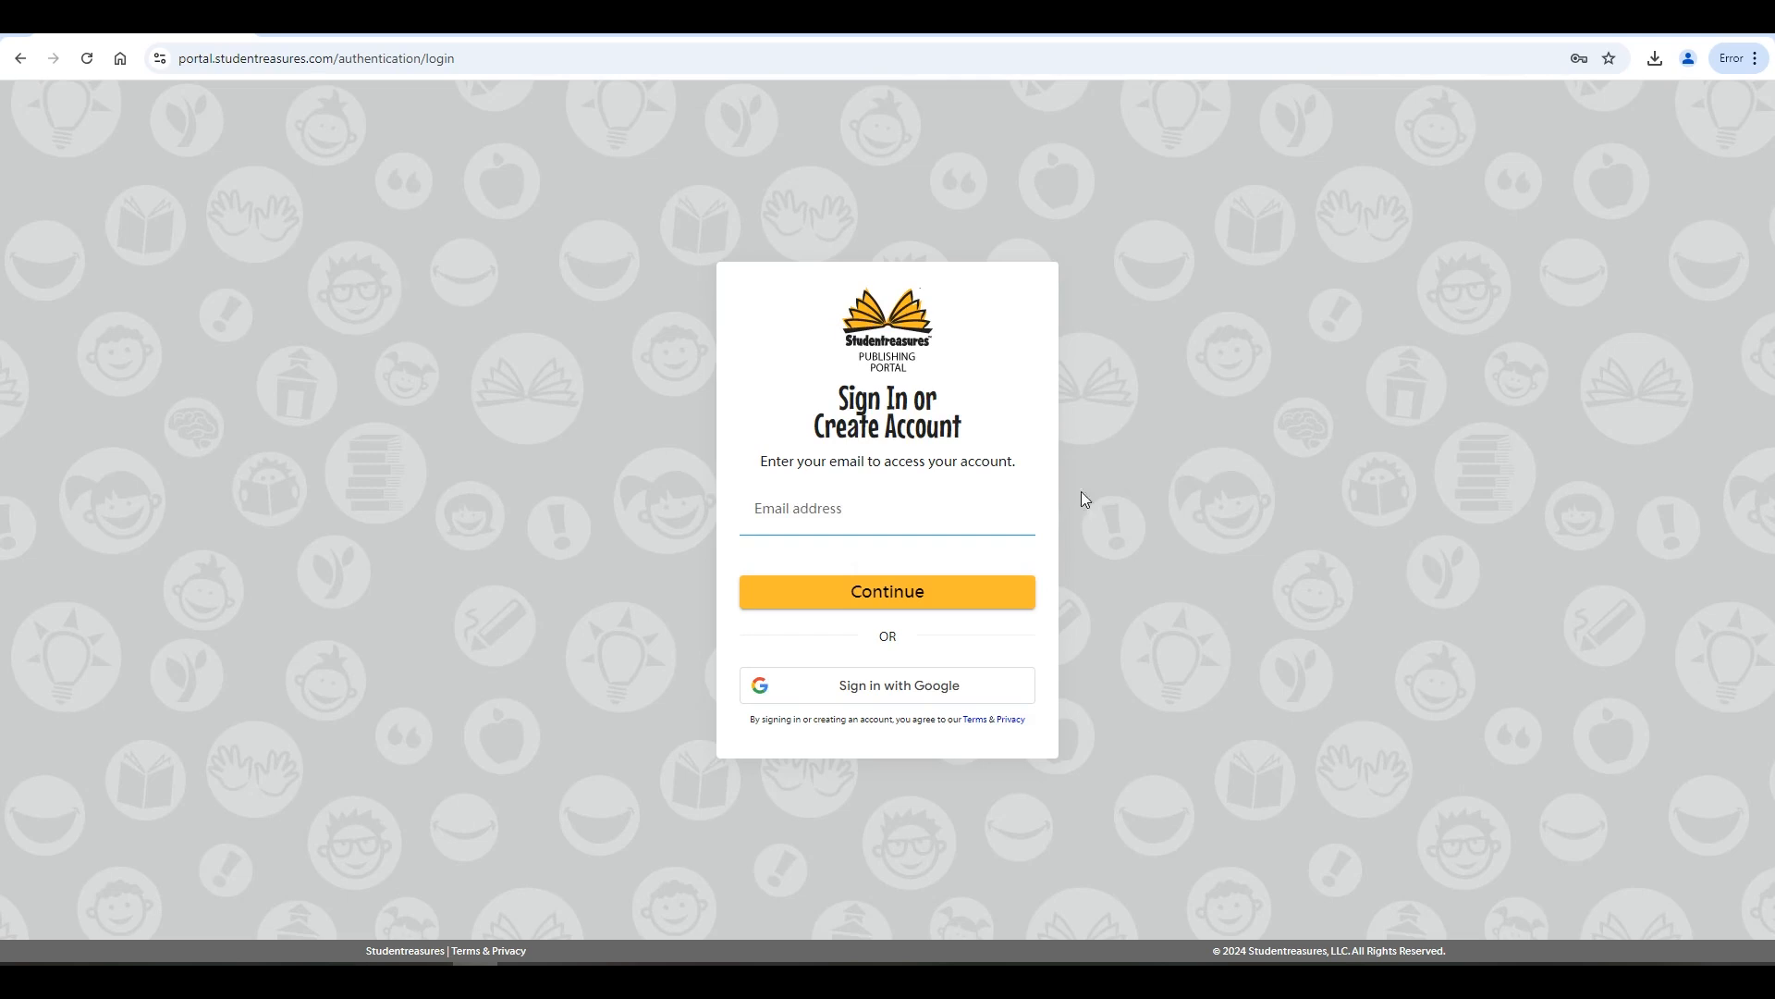
{"action": "left_click", "coordinate": [886, 509]}
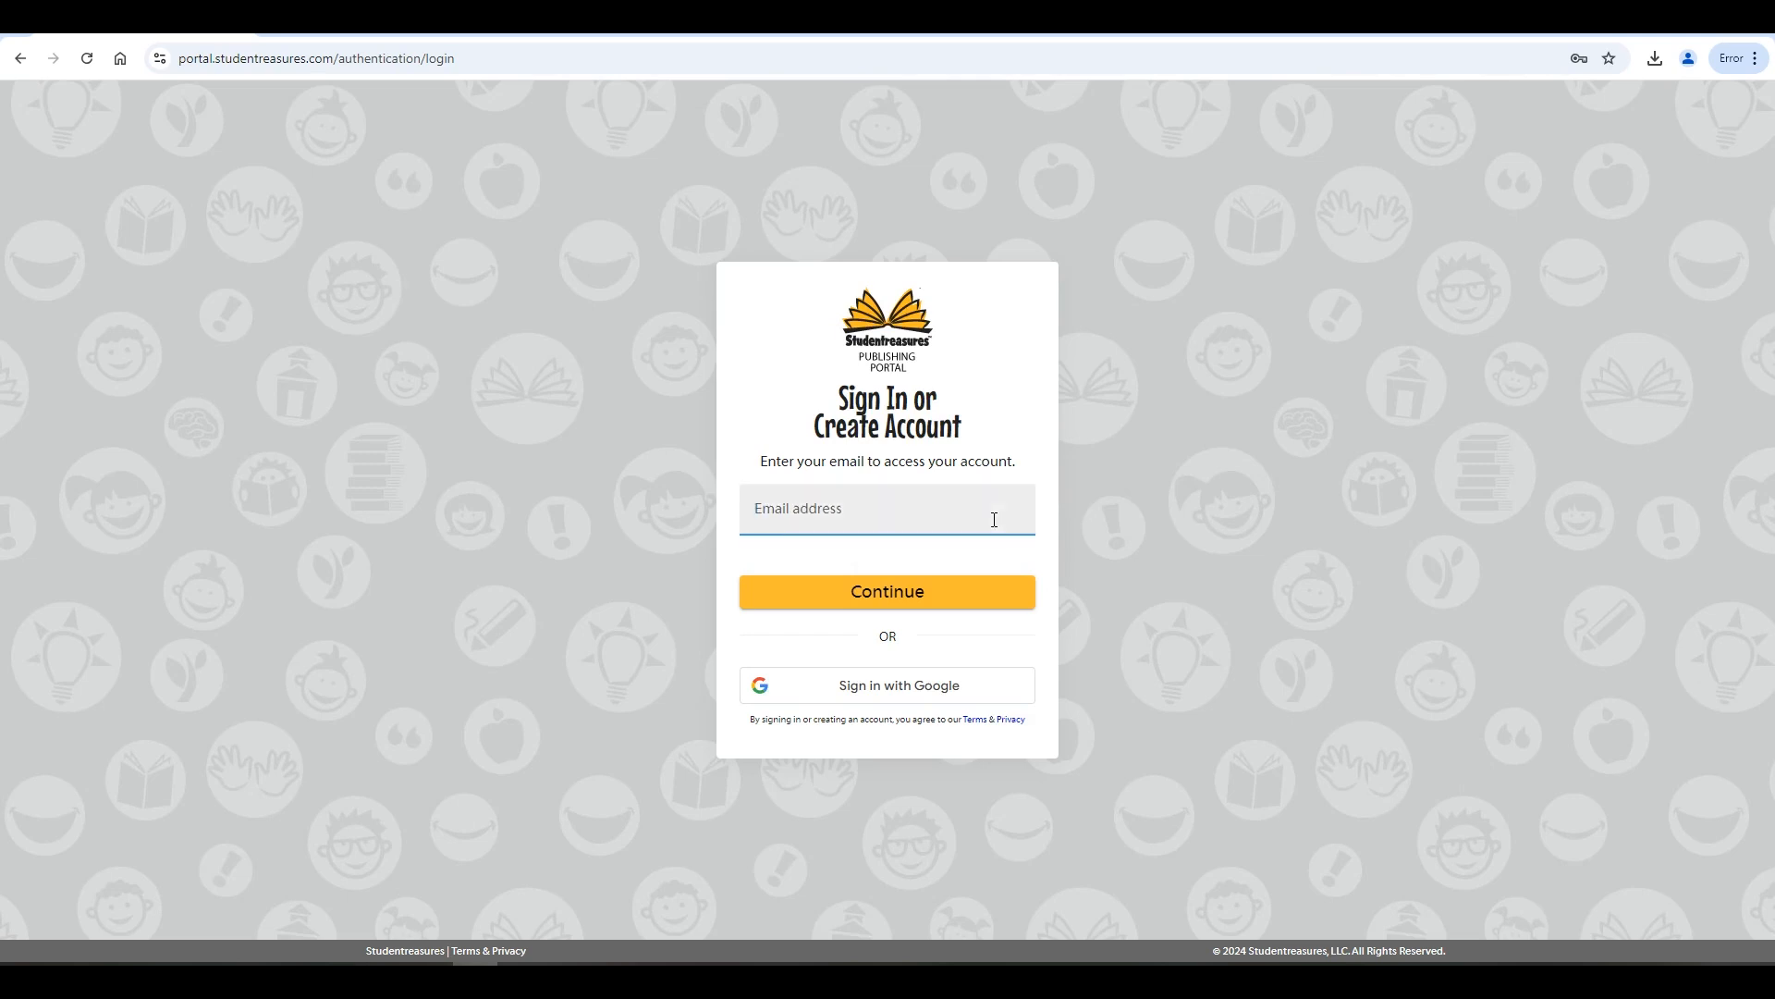
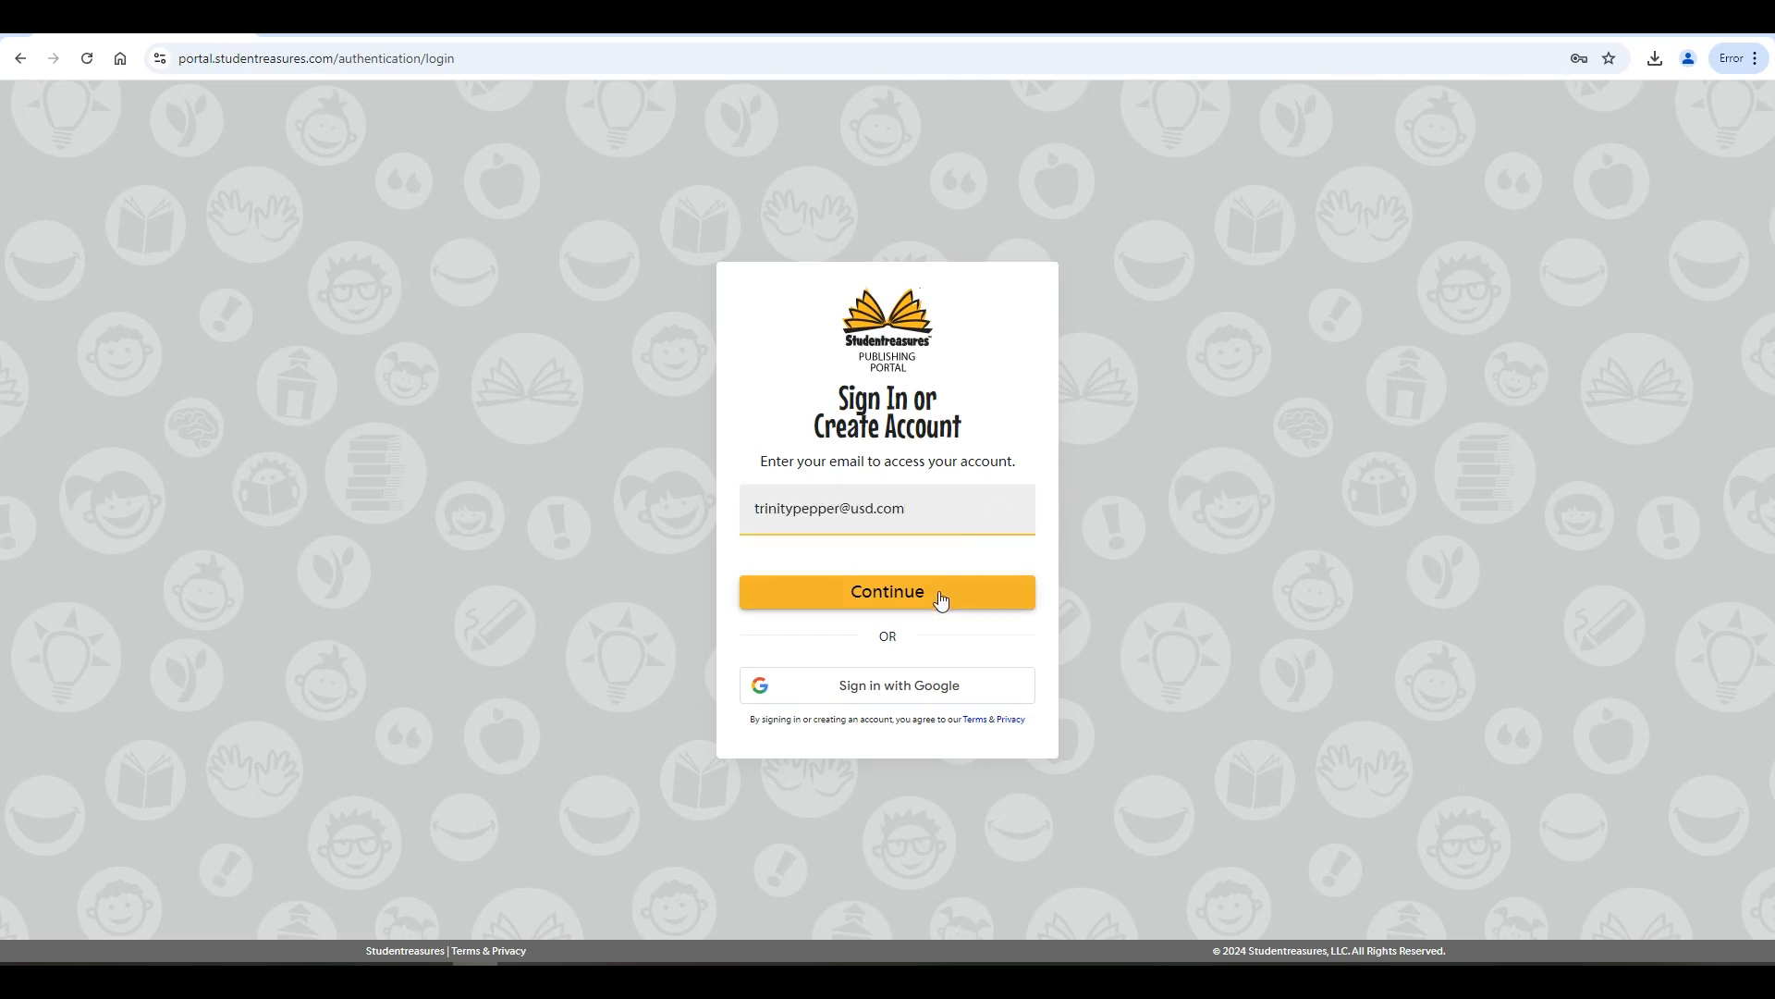
{"action": "left_click", "coordinate": [886, 592]}
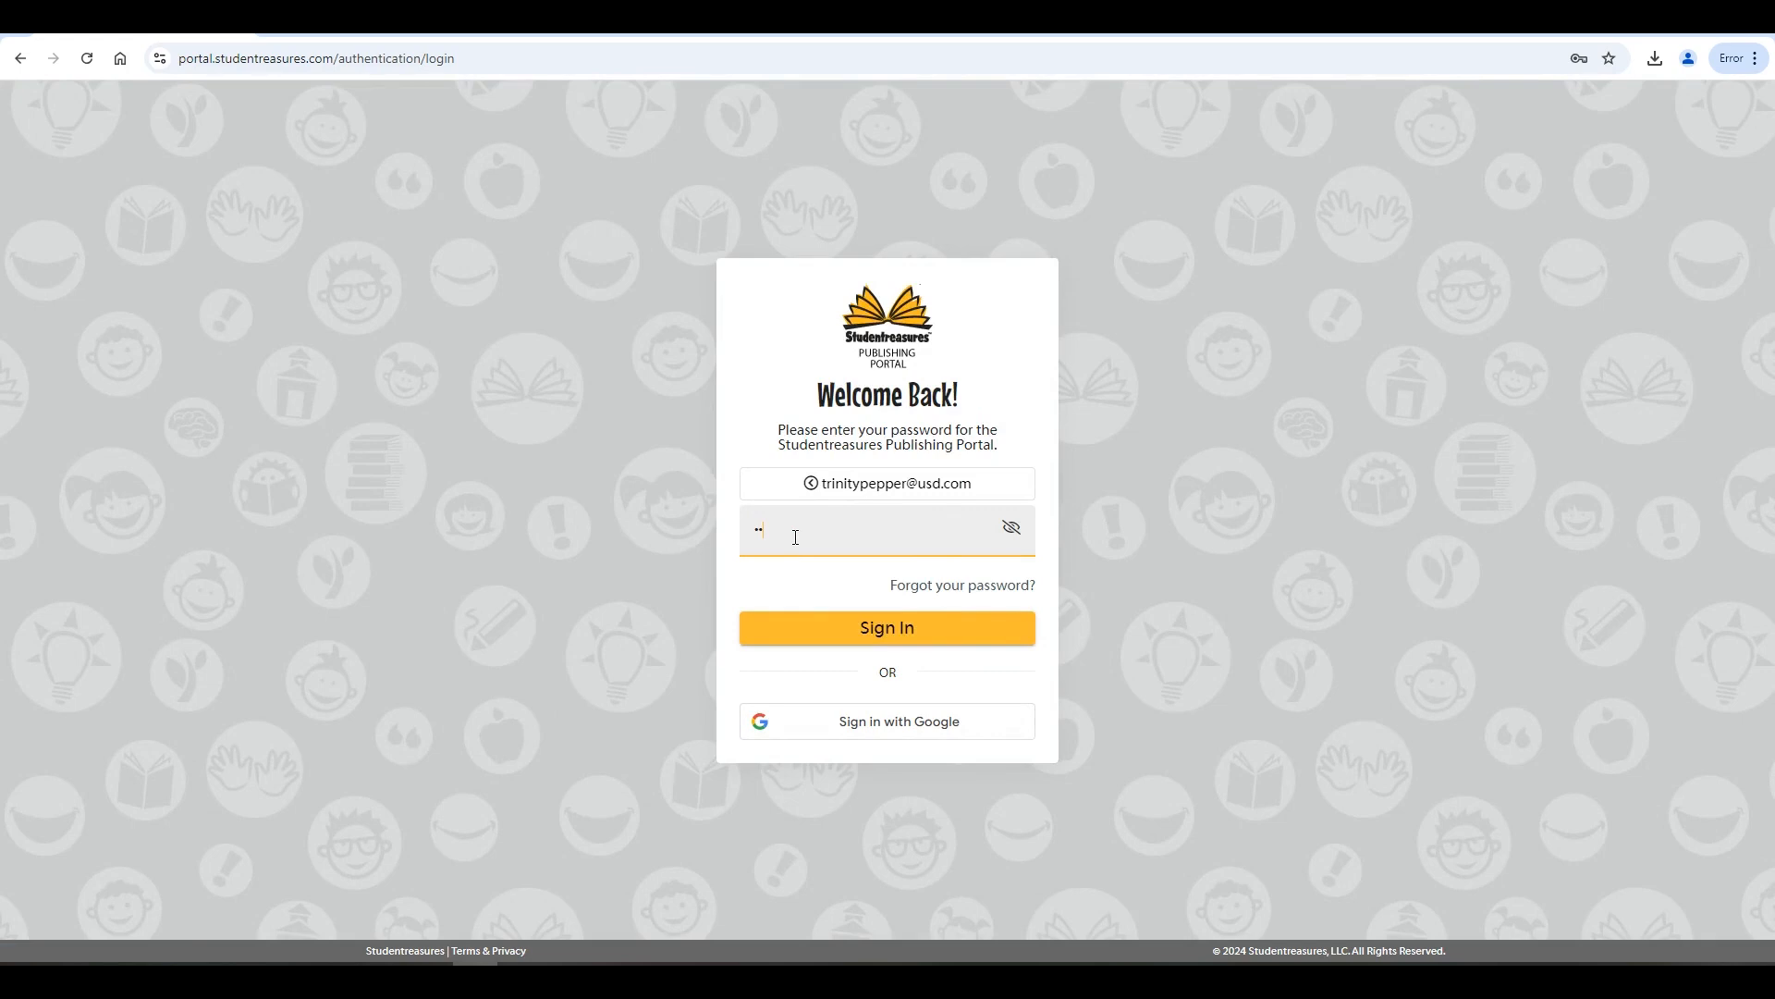
{"action": "type", "text": "password"}
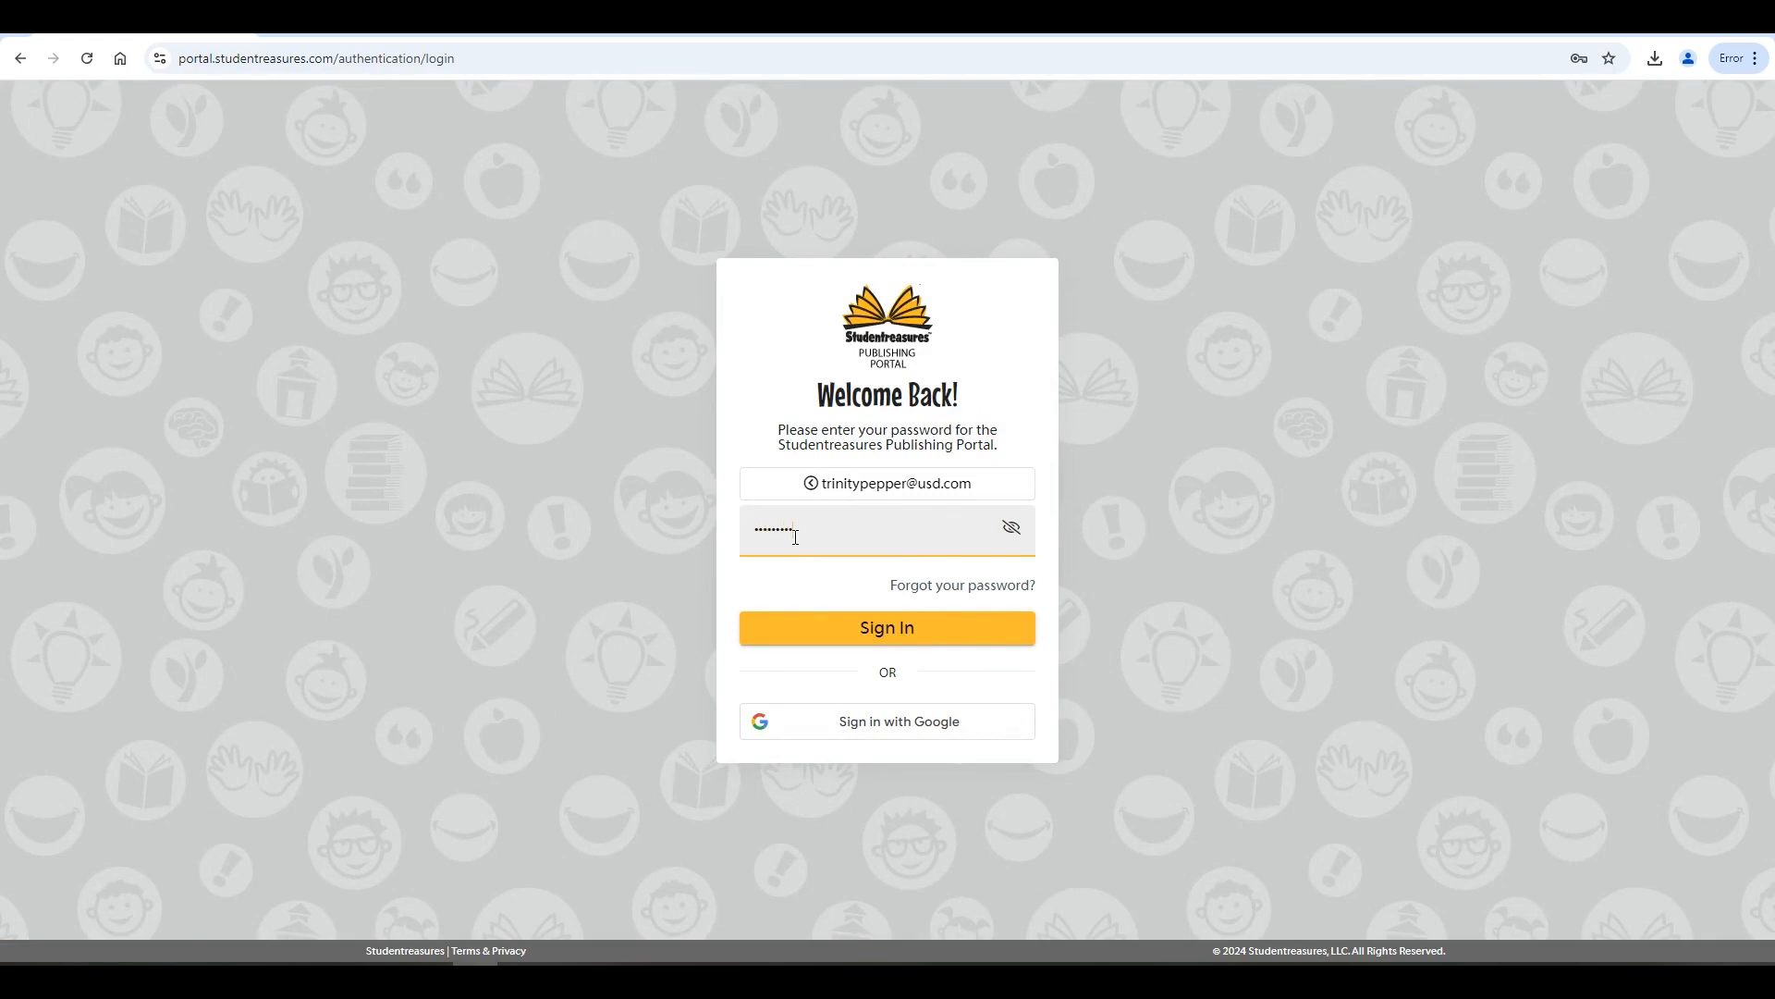
{"action": "left_click", "coordinate": [886, 627]}
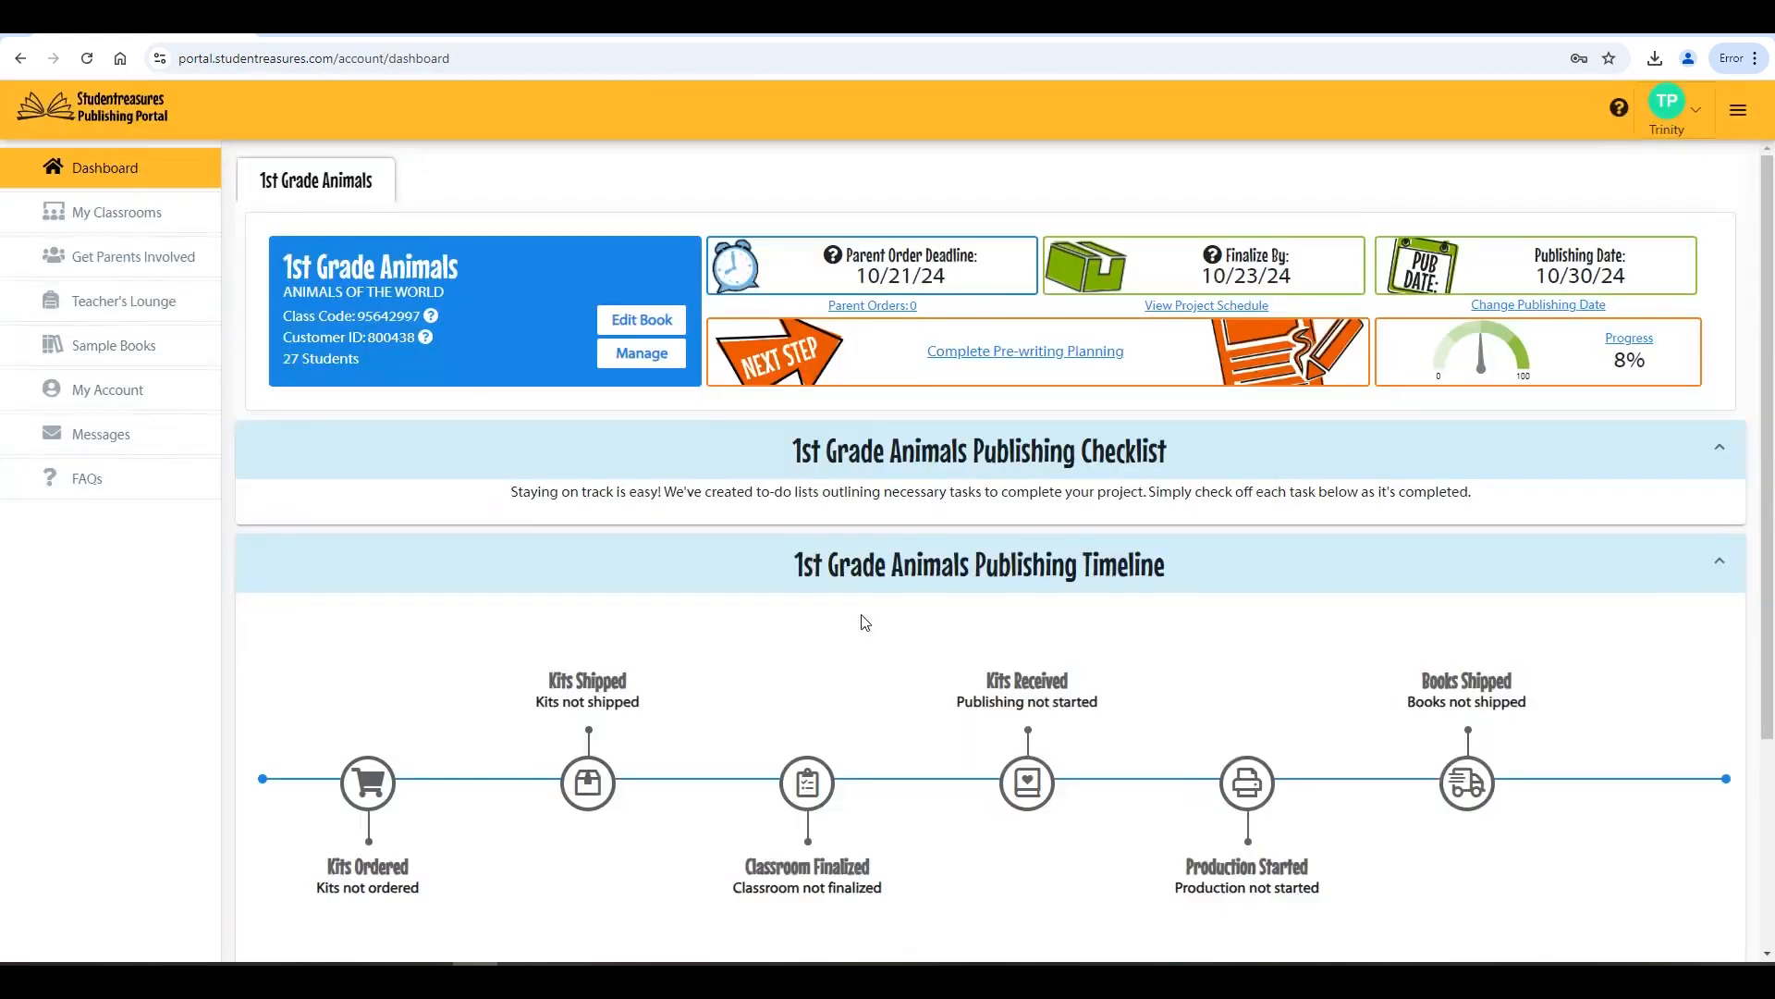
Expand the Publishing Checklist and open the 1st Grade Animals book for editing.
{"action": "left_click", "coordinate": [1717, 446]}
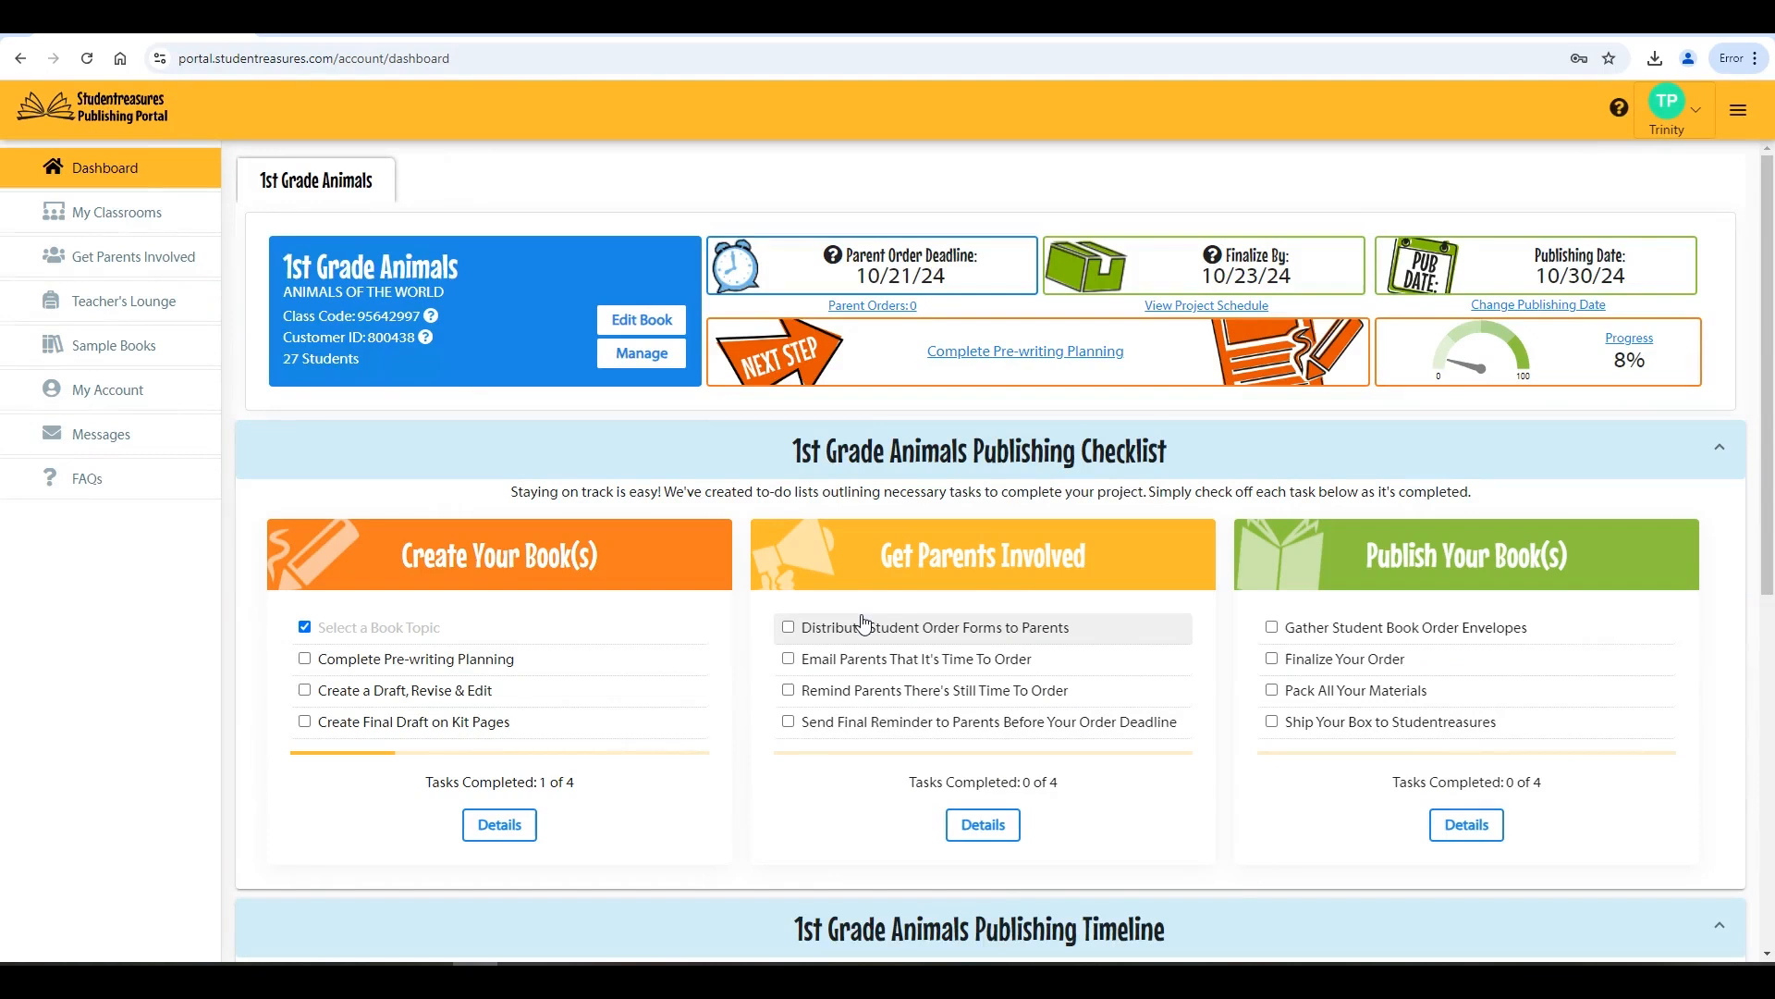
{"action": "mouse_move", "coordinate": [651, 429]}
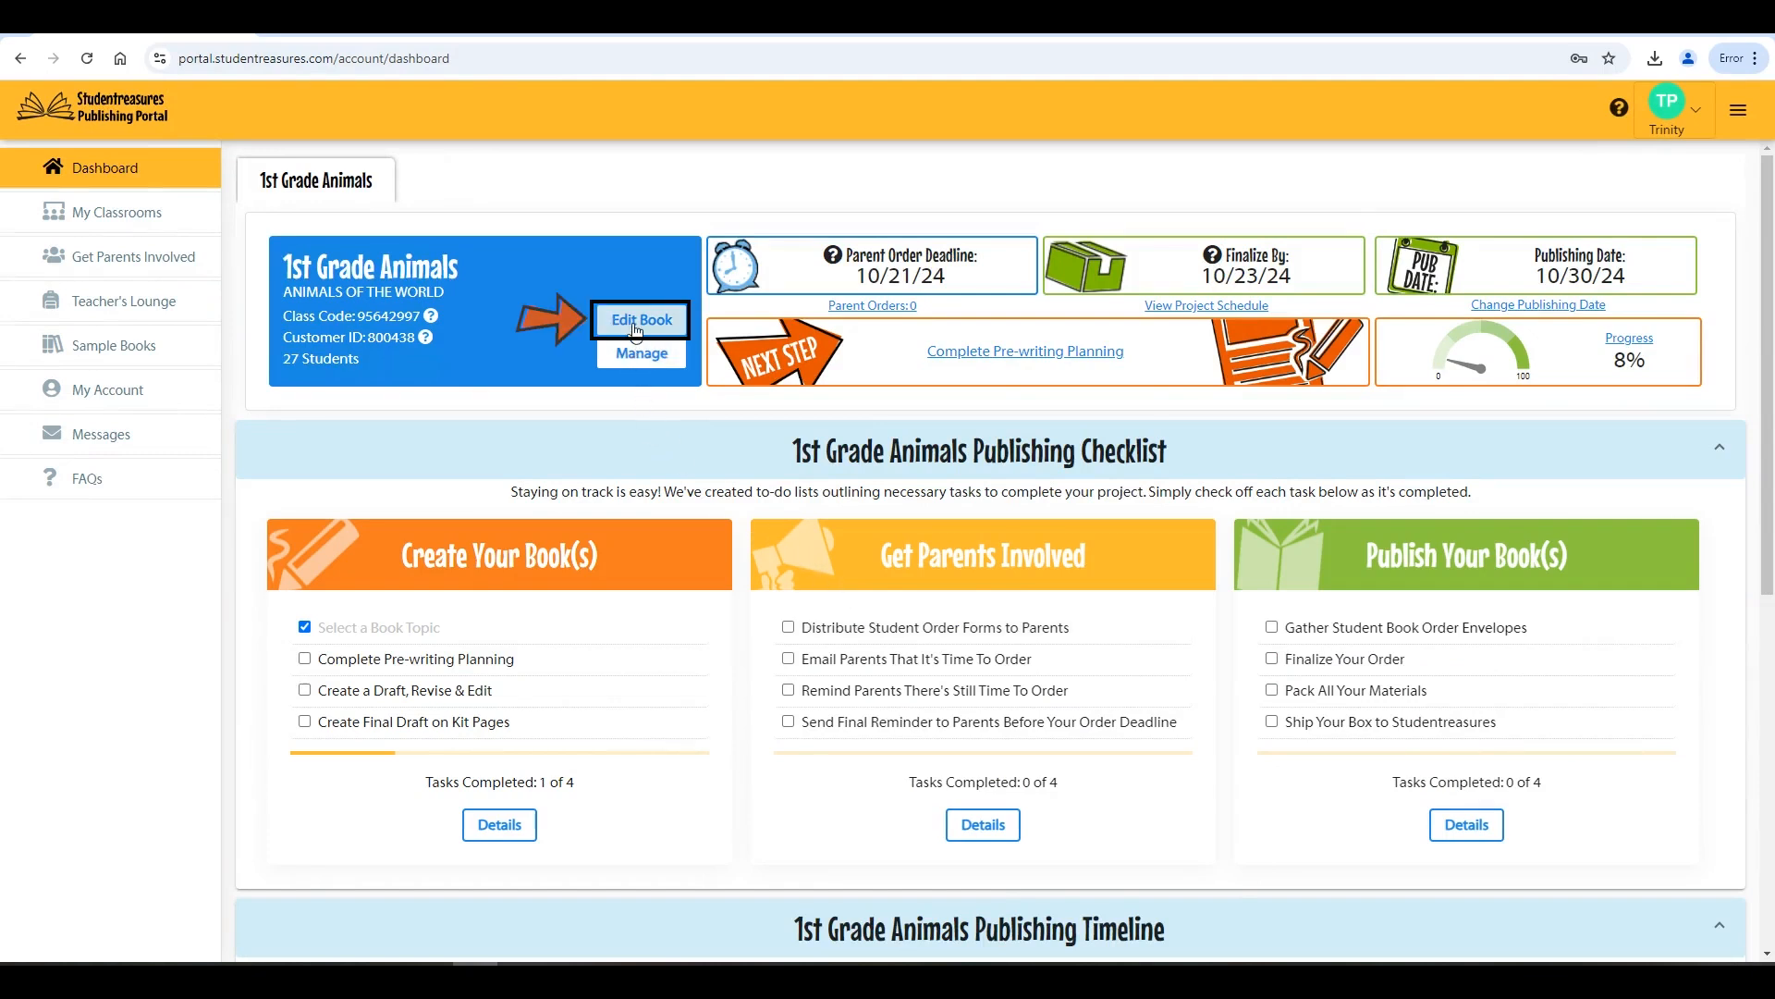
{"action": "left_click", "coordinate": [642, 318]}
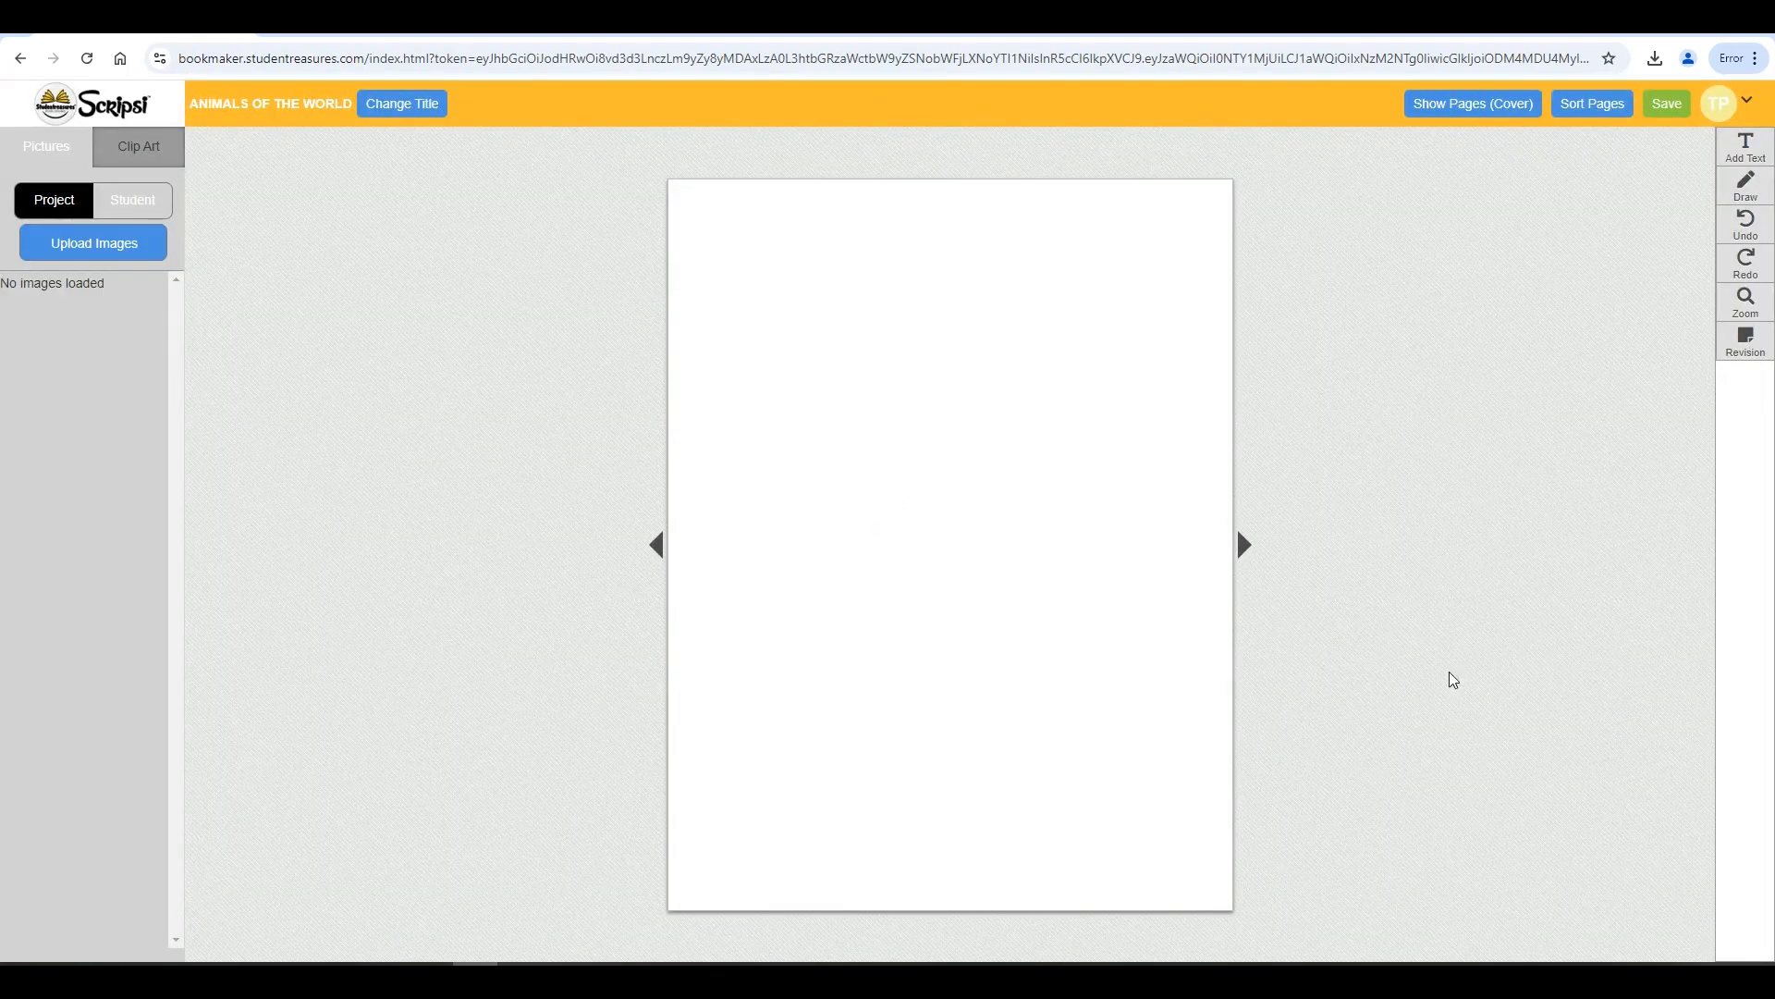
{"action": "mouse_move", "coordinate": [397, 131]}
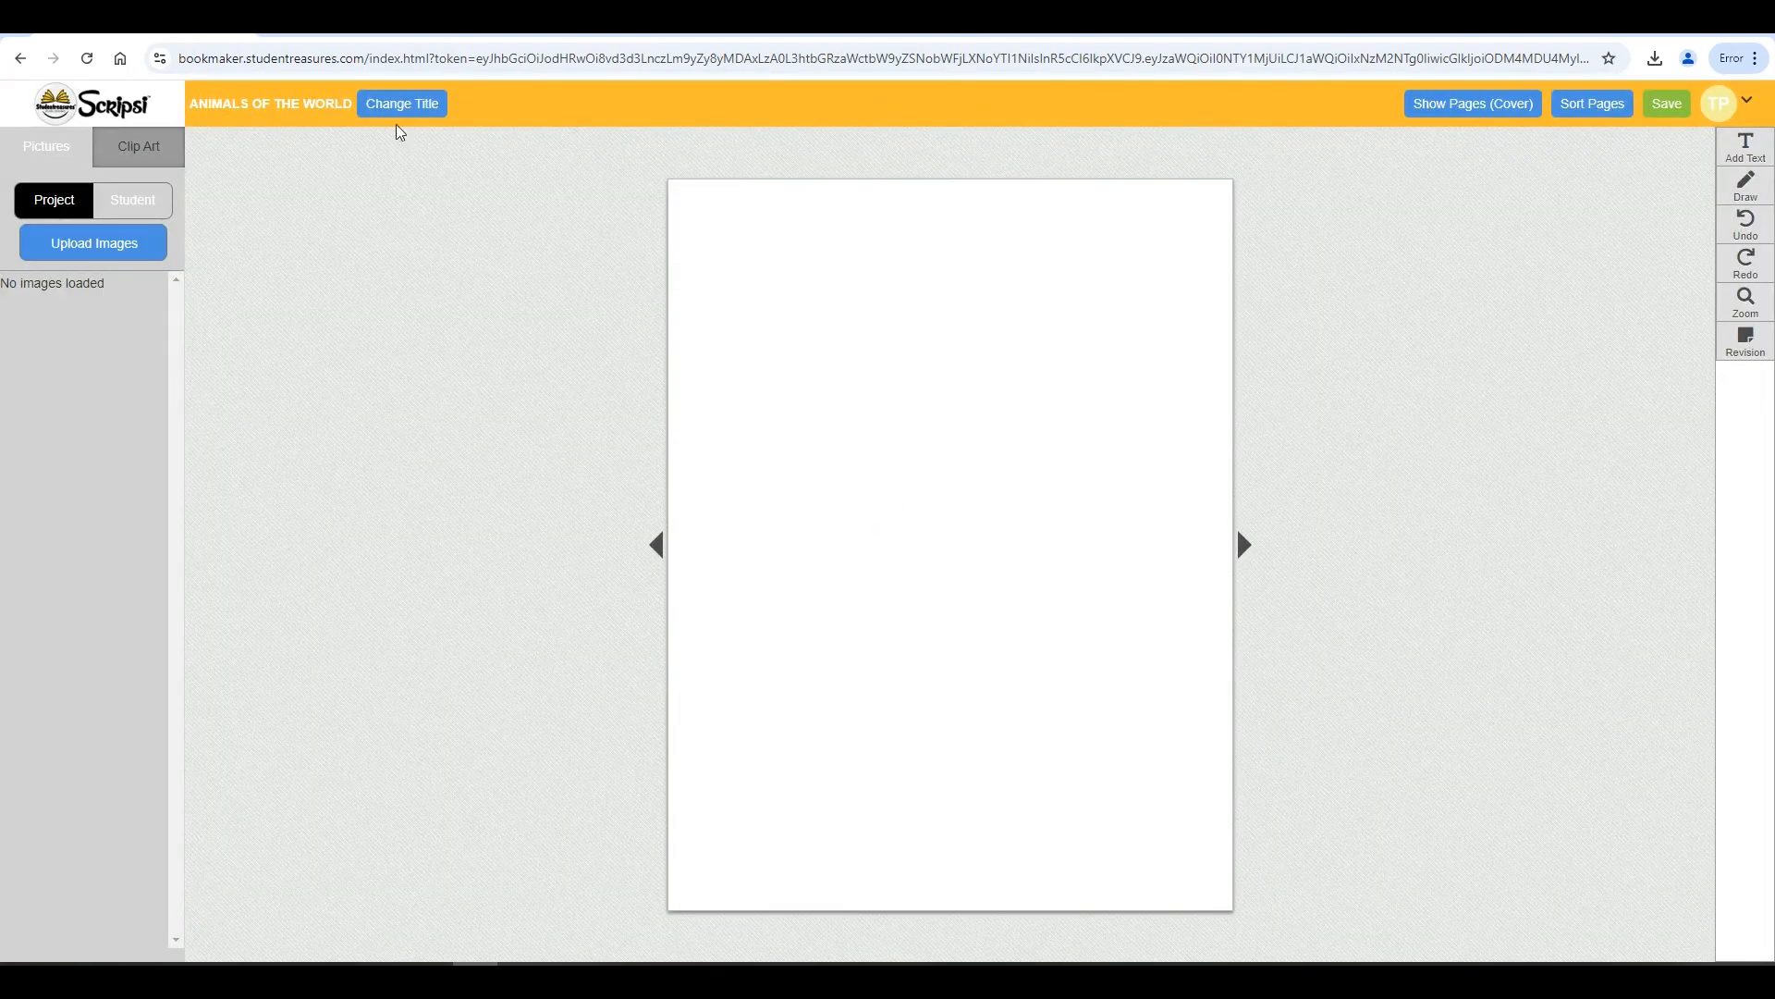
{"action": "mouse_move", "coordinate": [410, 111]}
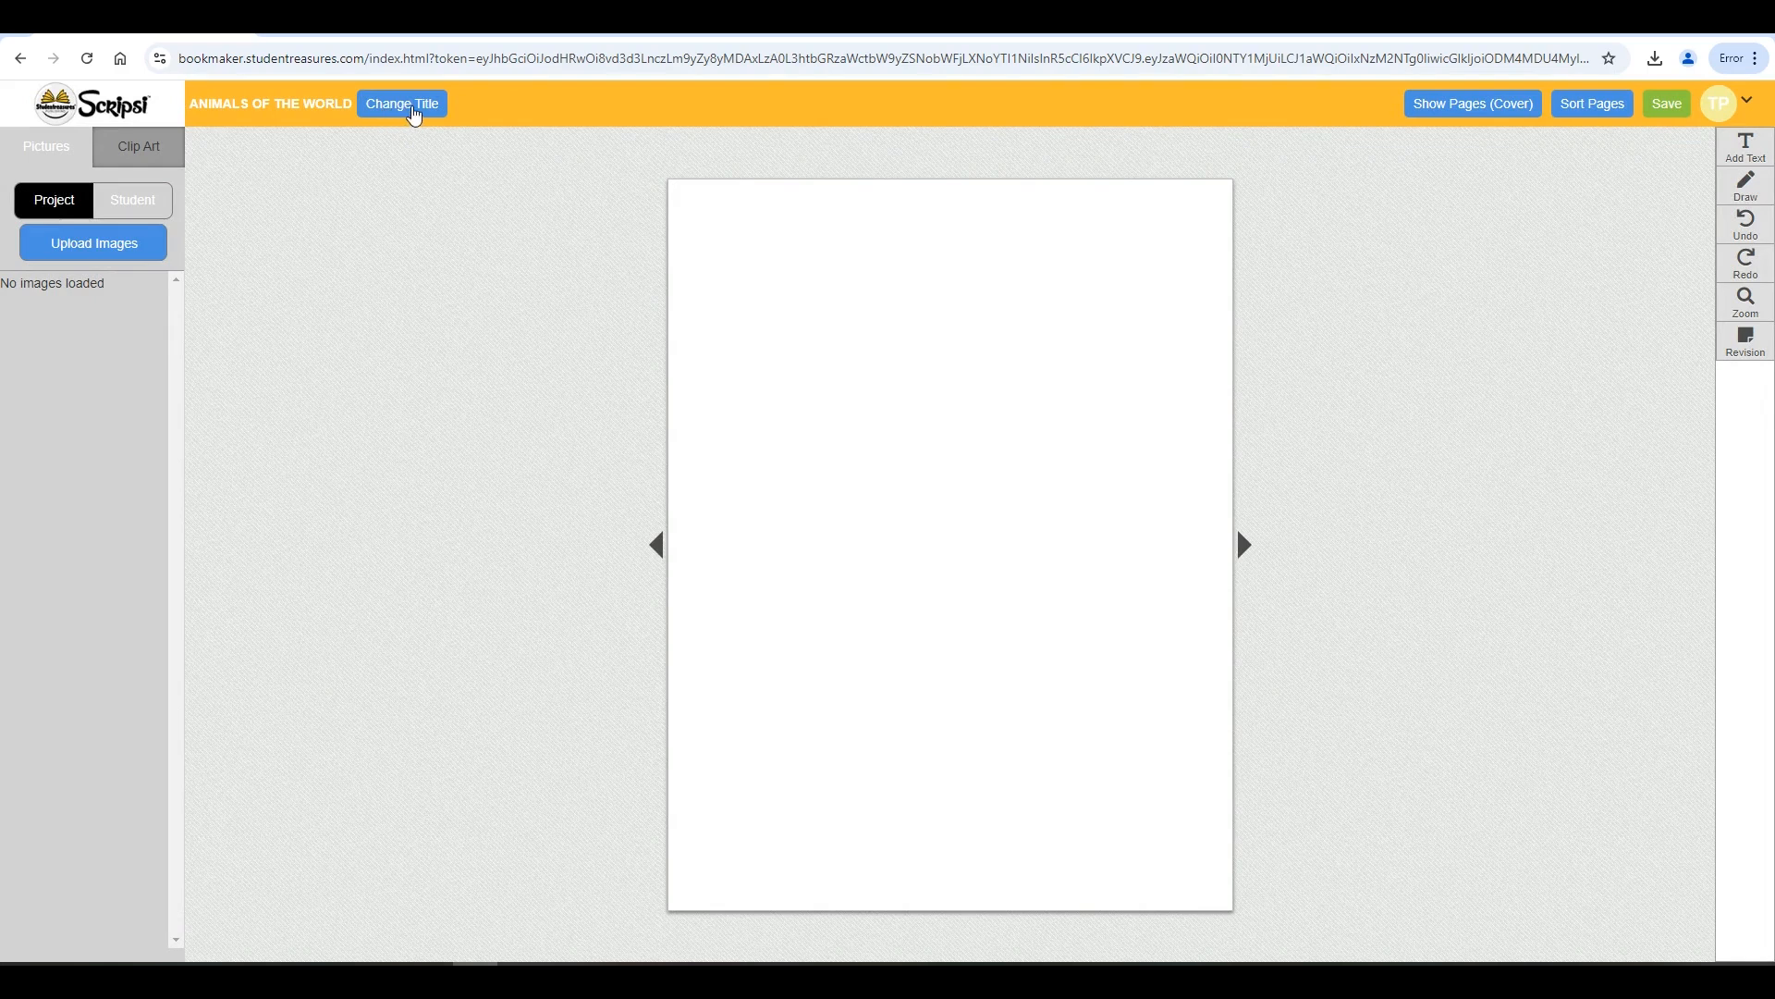
Retitle the book 'ANIMALS OF THE WORLD - 1st Grade' and apply the change.
{"action": "left_click", "coordinate": [401, 103]}
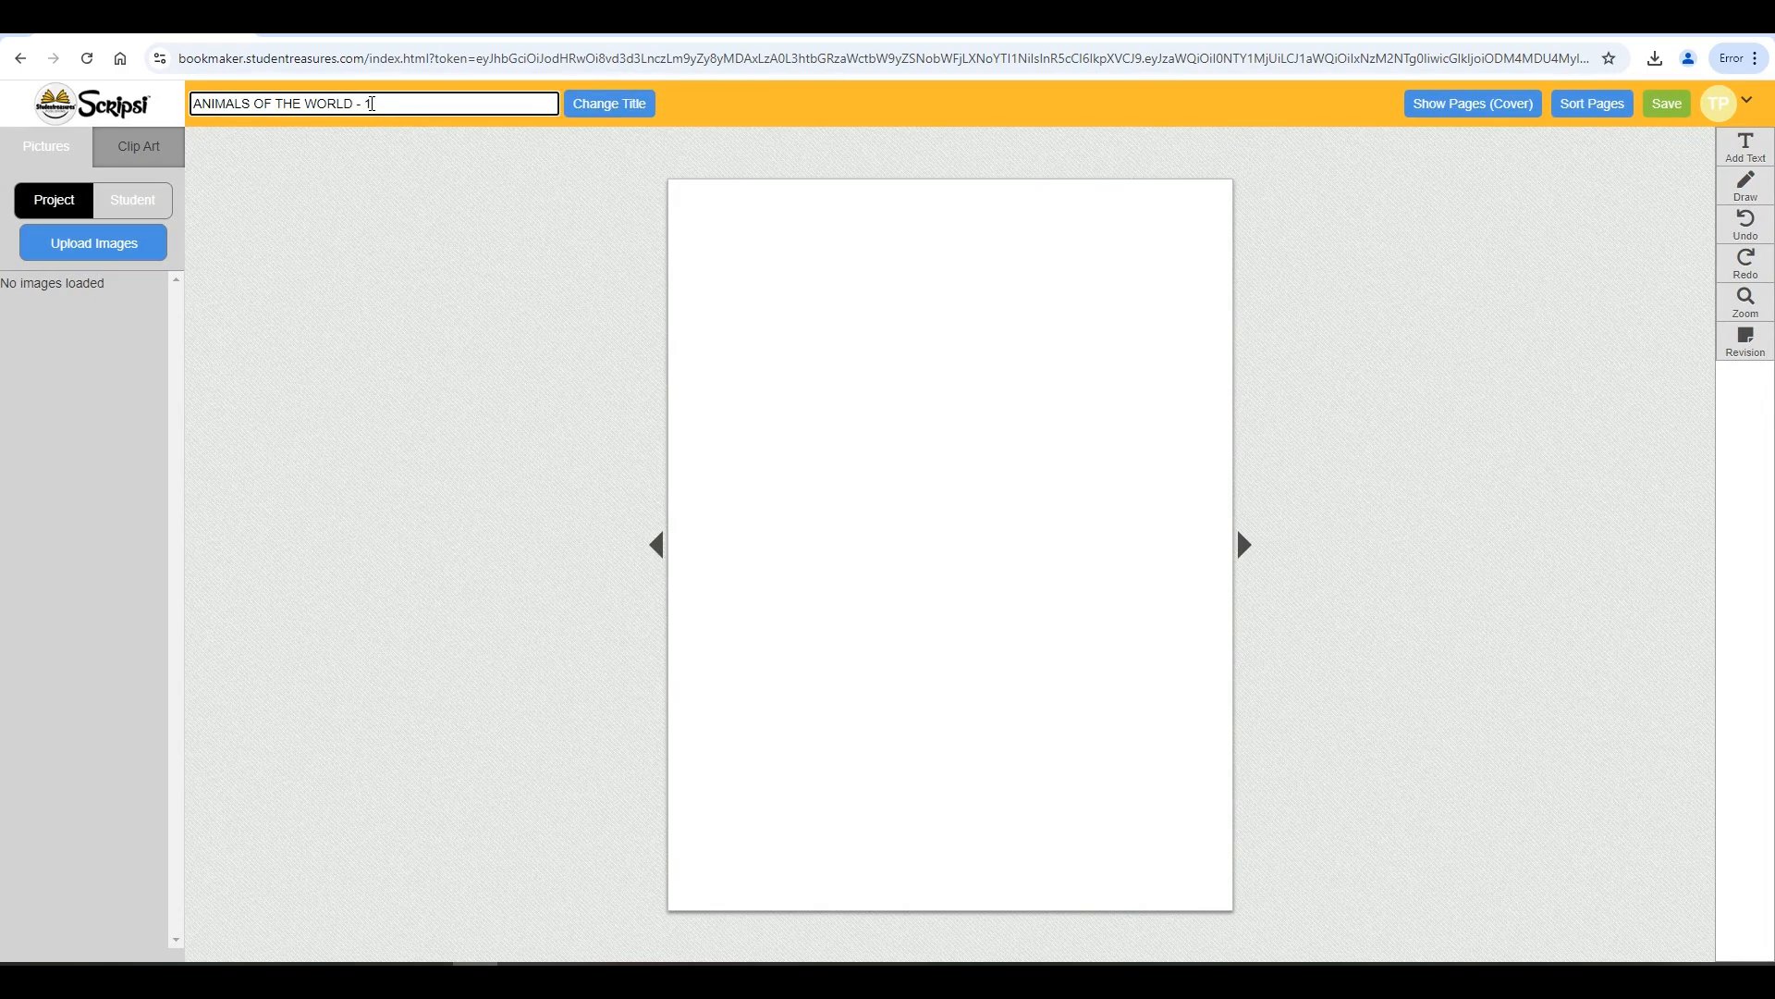
{"action": "type", "text": "st Grade"}
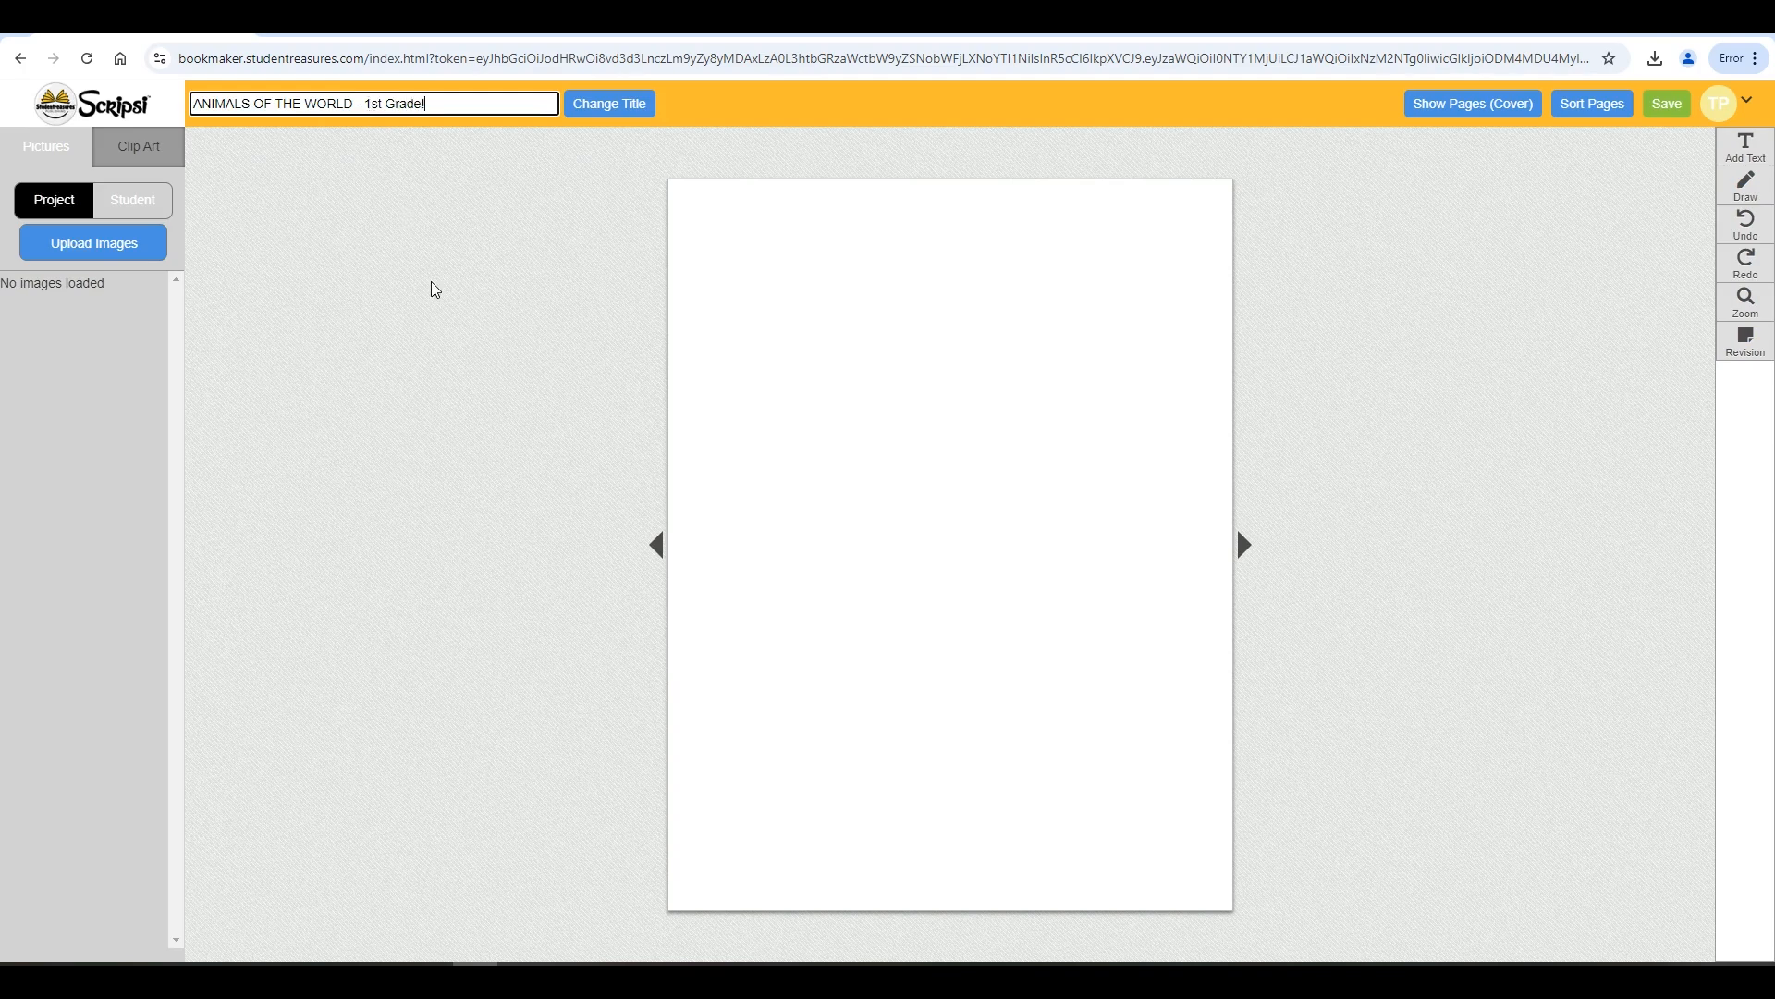
{"action": "left_click", "coordinate": [609, 103]}
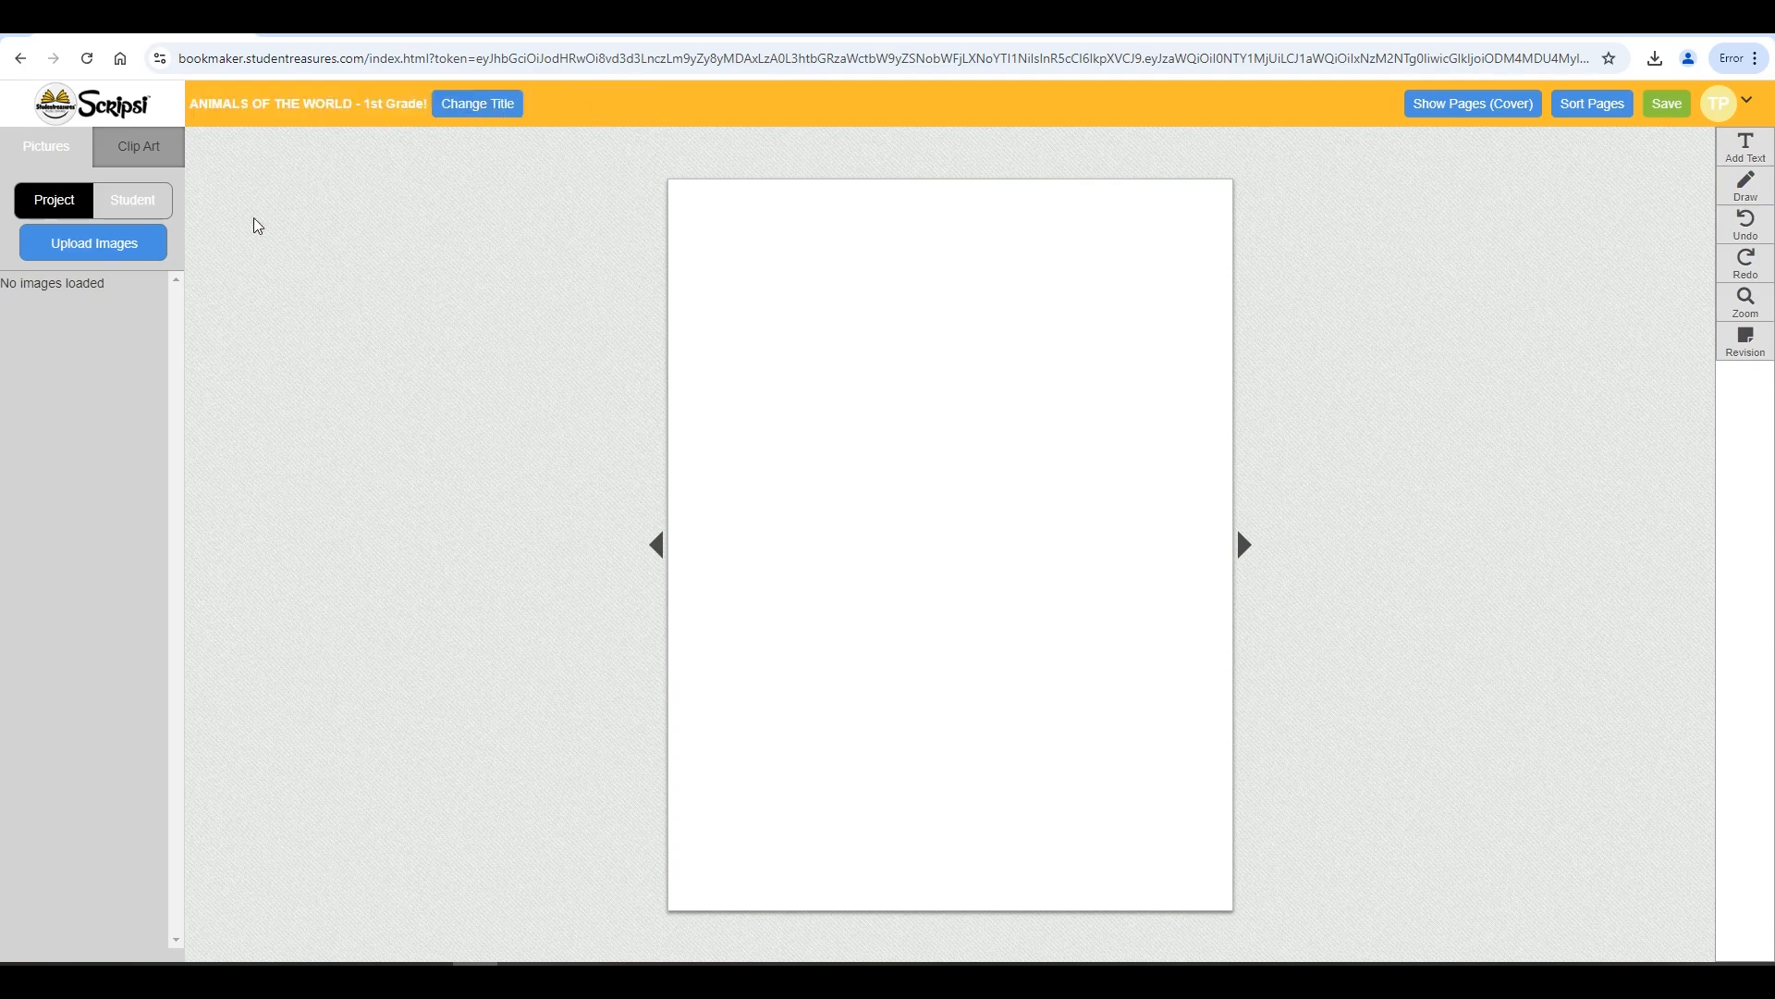
{"action": "mouse_move", "coordinate": [416, 248]}
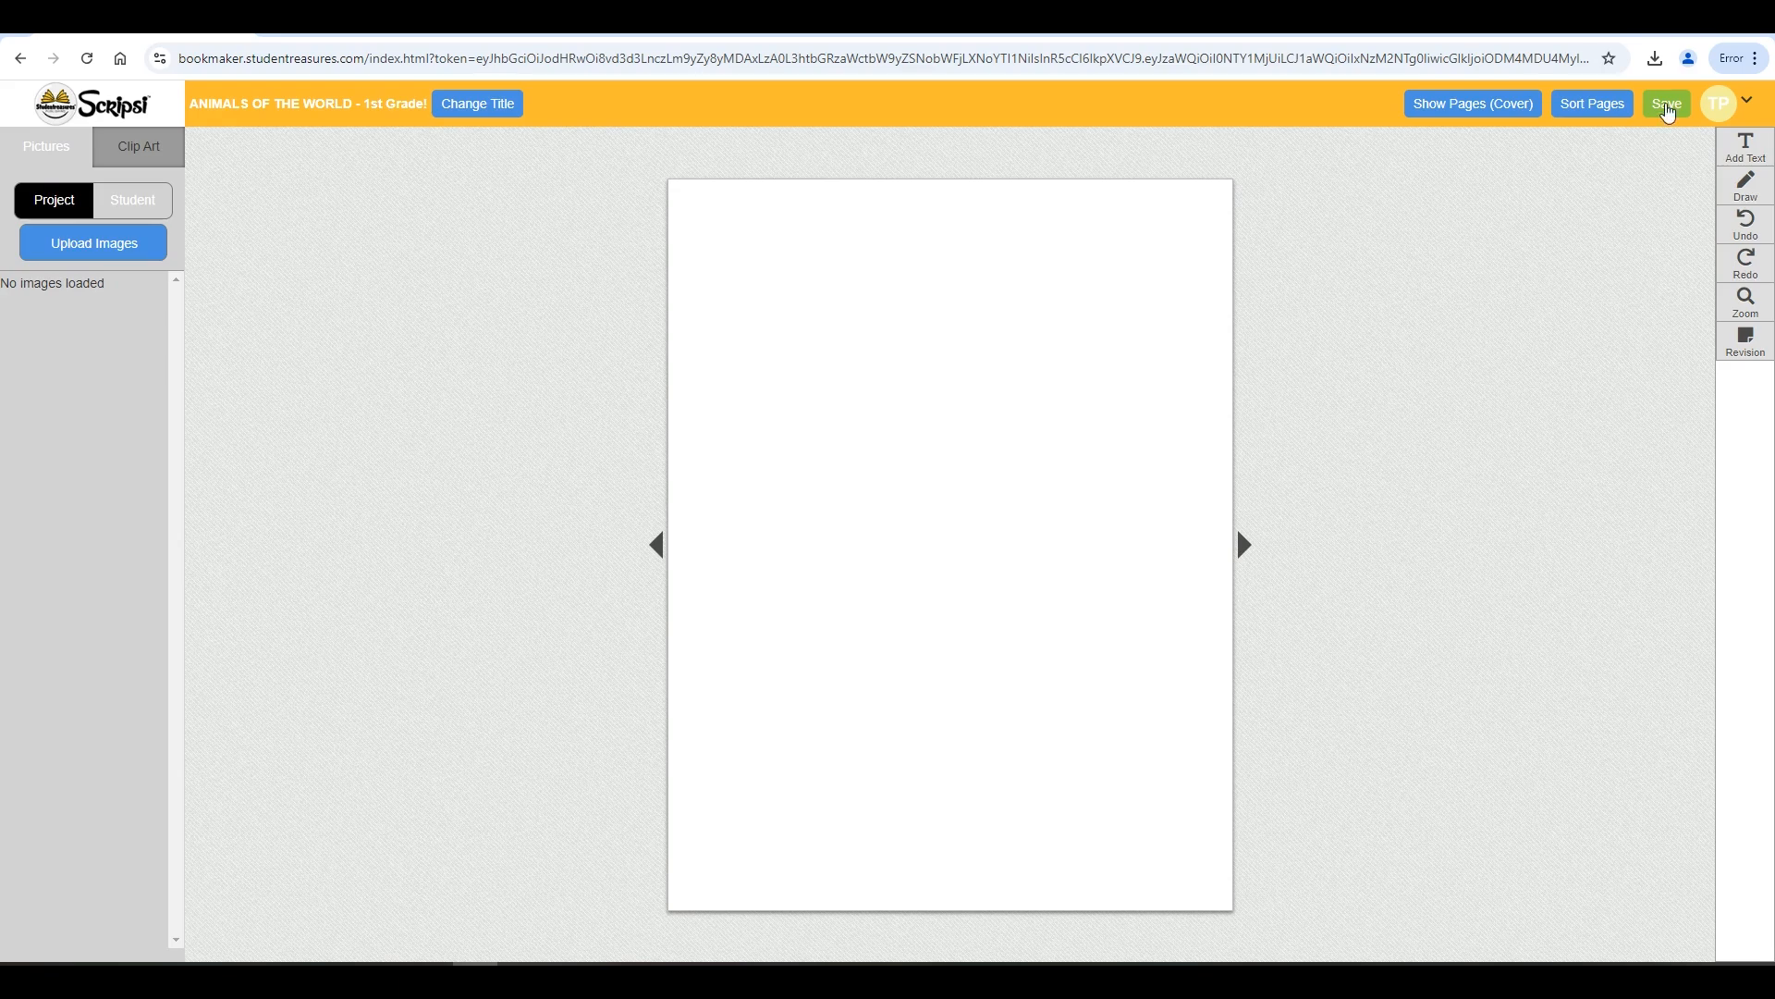
Save the retitled book and get the 'Save Completed Successfully' confirmation.
{"action": "left_click", "coordinate": [1665, 103]}
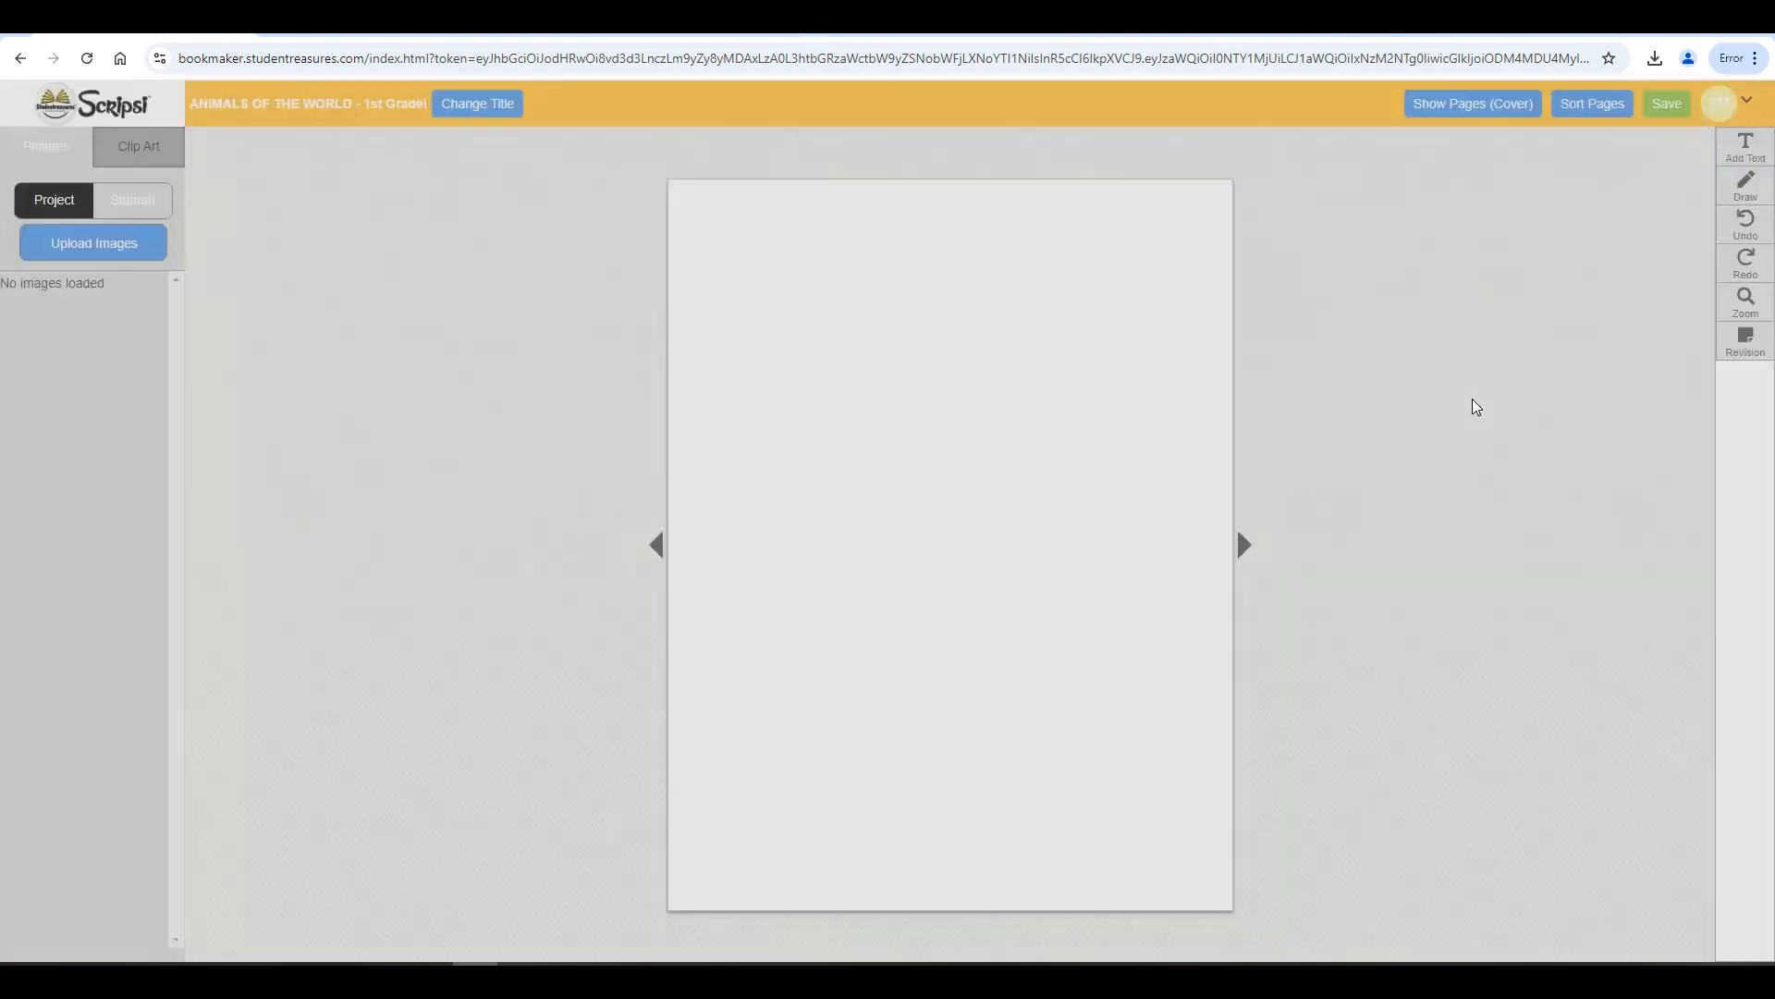
{"action": "left_click", "coordinate": [1666, 103]}
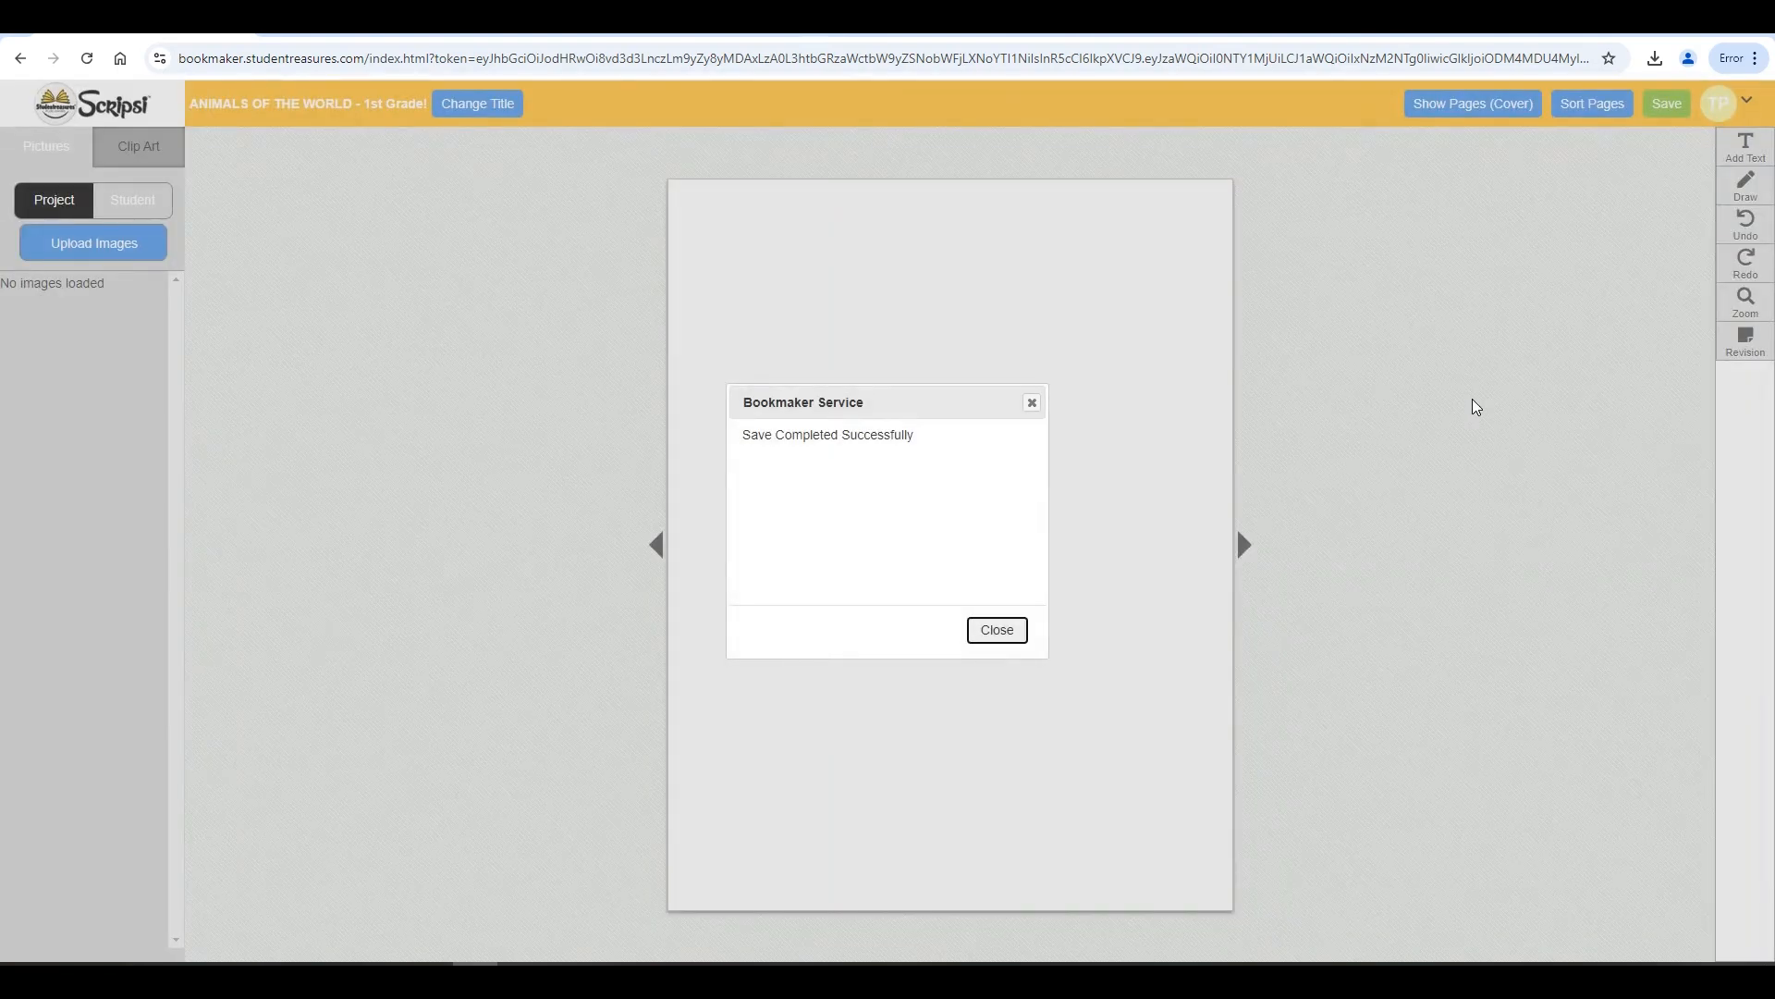